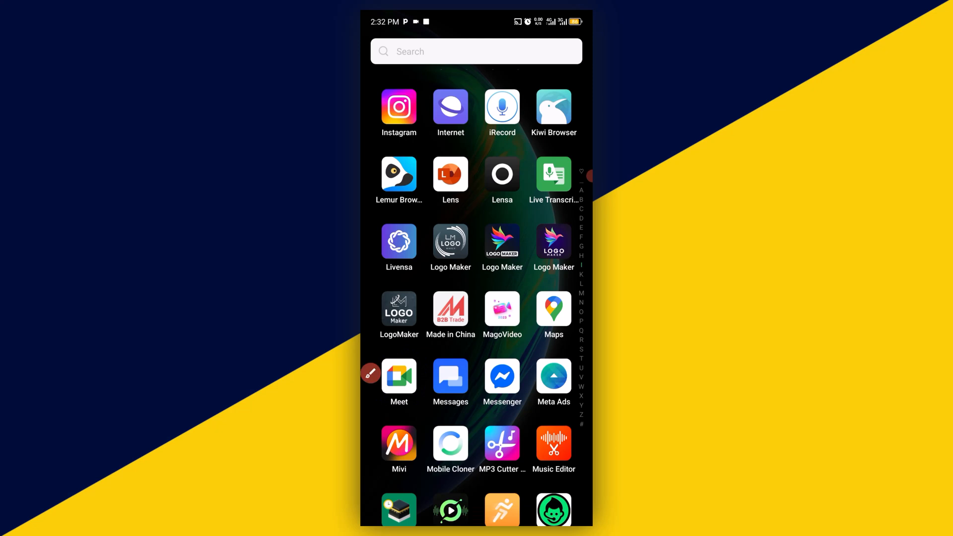
Step: Launch Meet from the app drawer and reach its Settings via the navigation menu
scroll(down, 3)
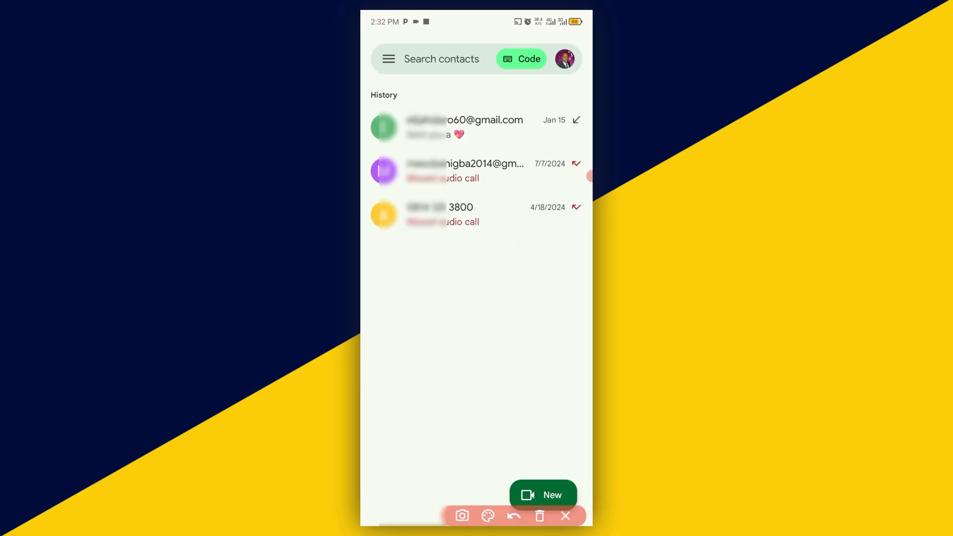
click(389, 59)
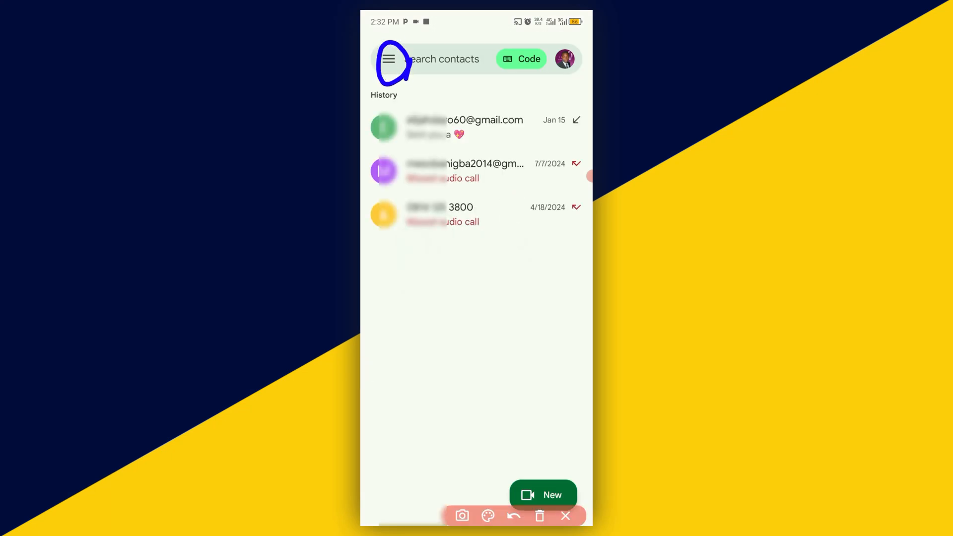
click(389, 59)
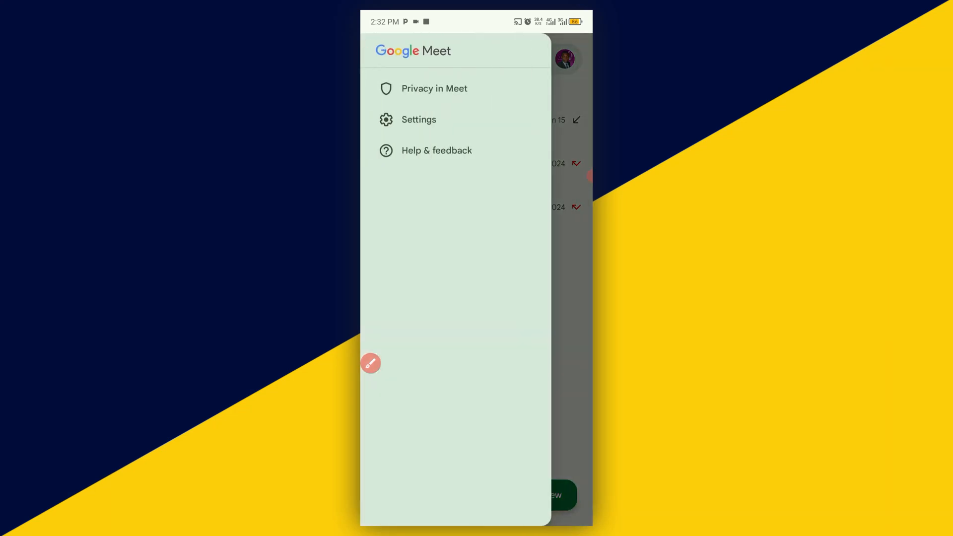
click(371, 363)
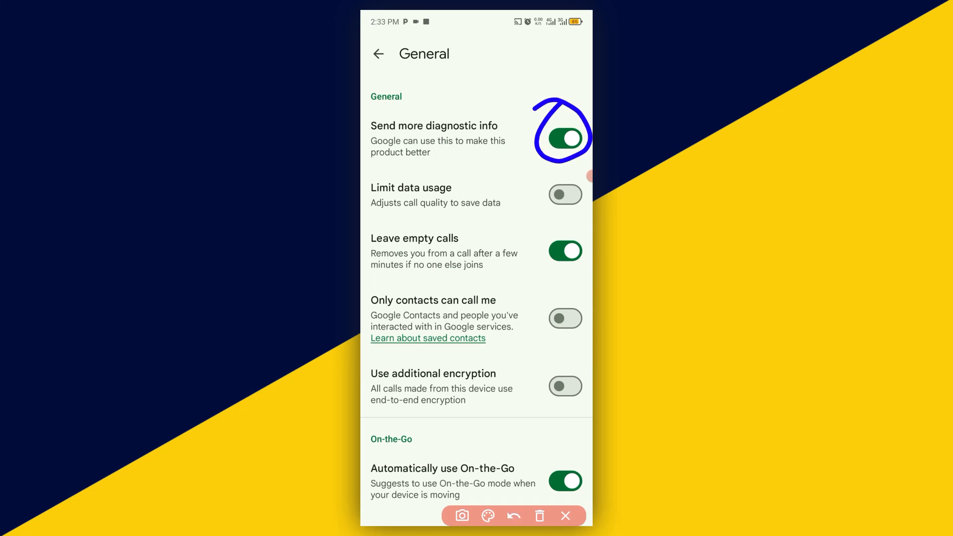
Step: Switch off 'Send more diagnostic info' in Meet's General settings
click(565, 138)
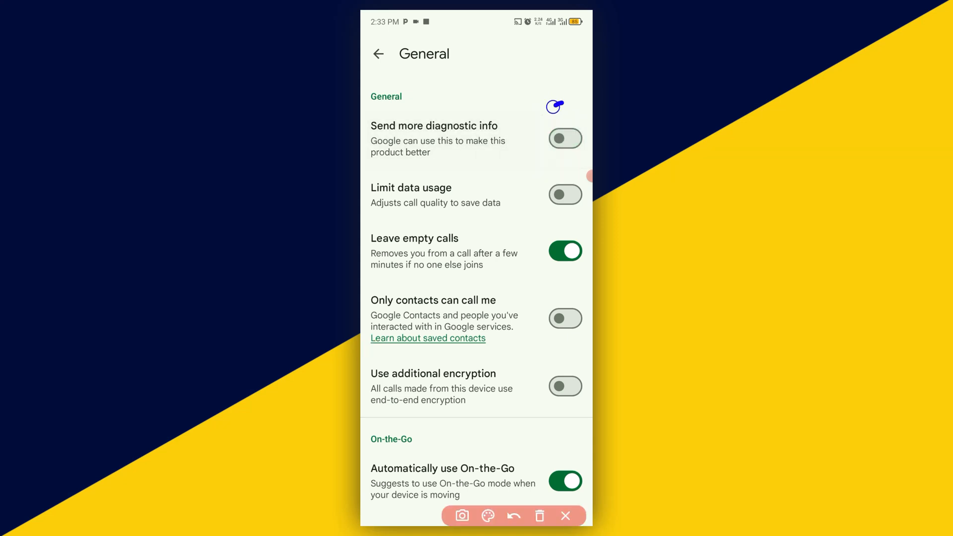
drag(547, 107, 575, 140)
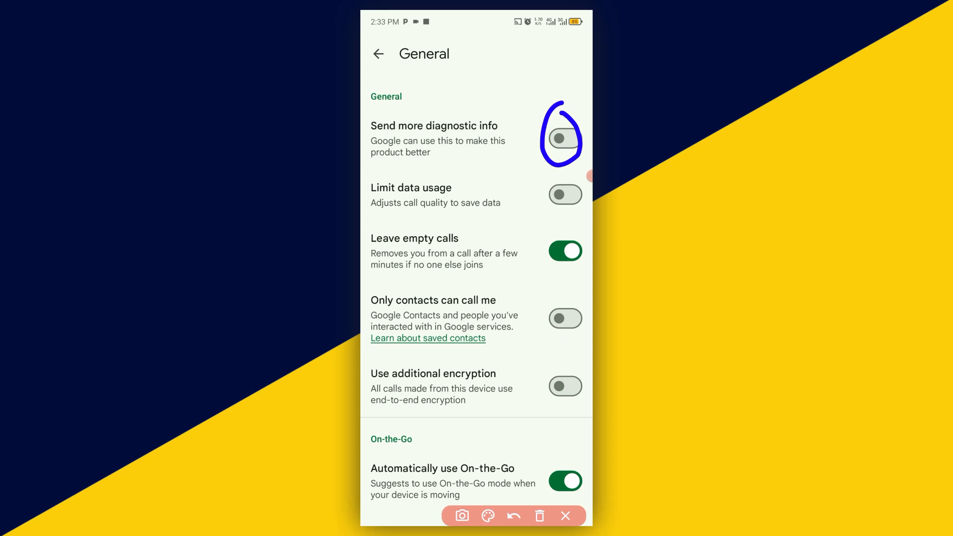
click(517, 516)
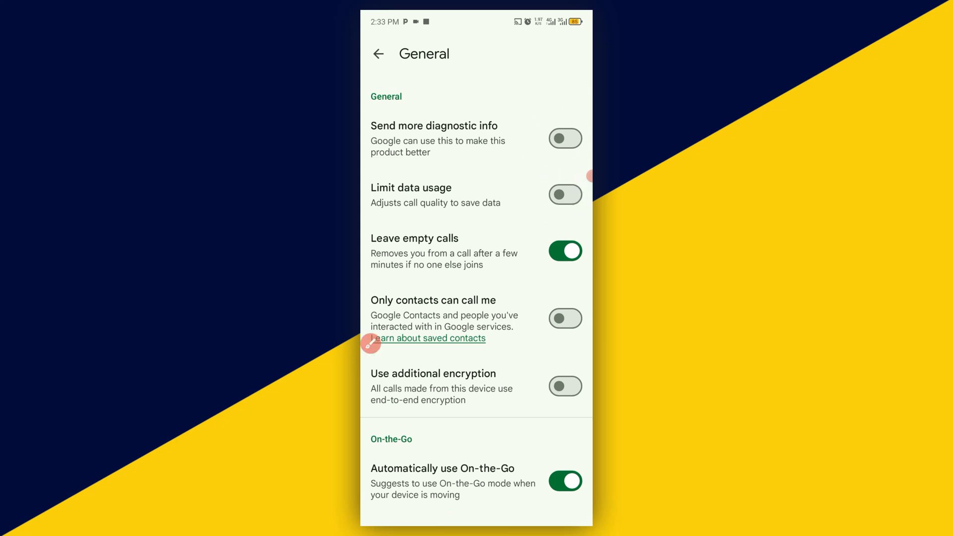
Step: Switch on 'Limit data usage' and 'Only contacts can call me'
click(565, 194)
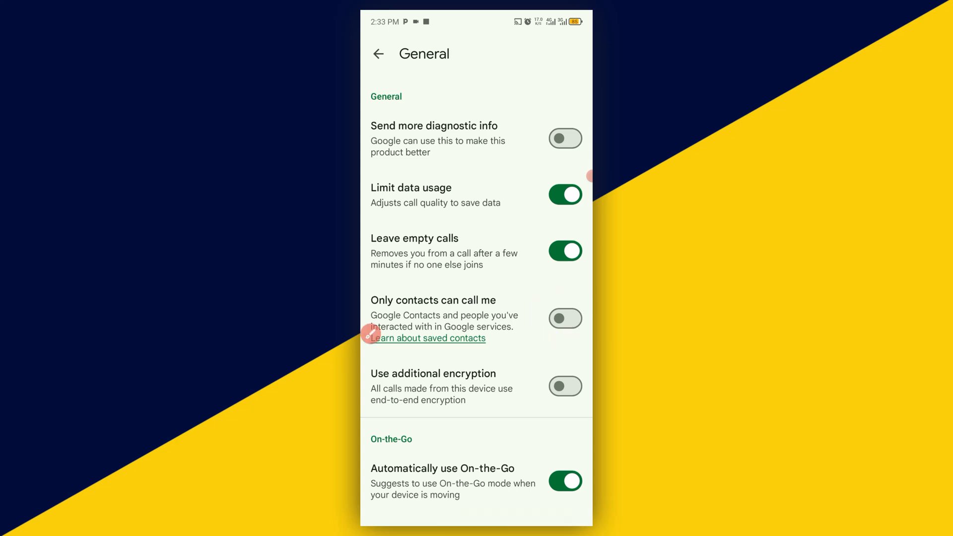
click(565, 319)
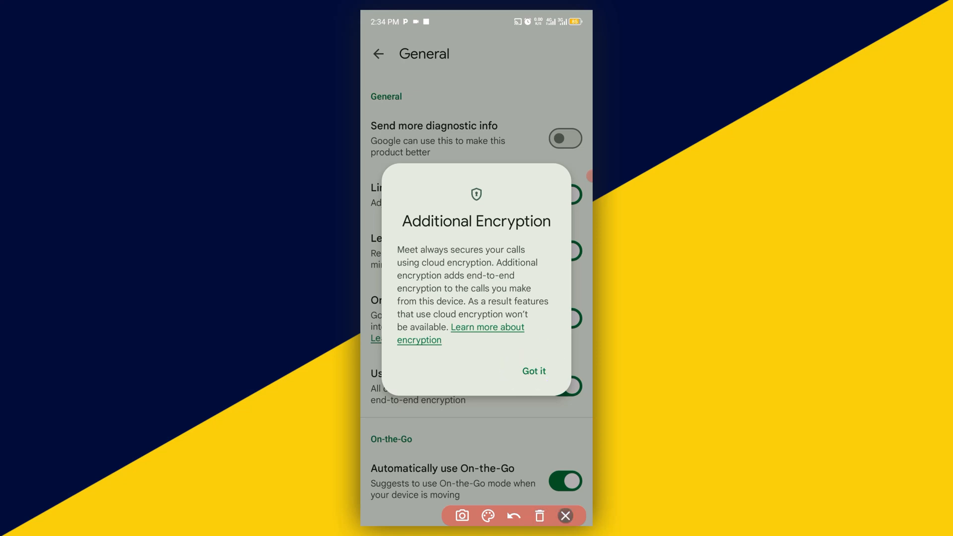
Step: Dismiss the Additional Encryption explanation with 'Got it', leaving additional encryption on
click(534, 371)
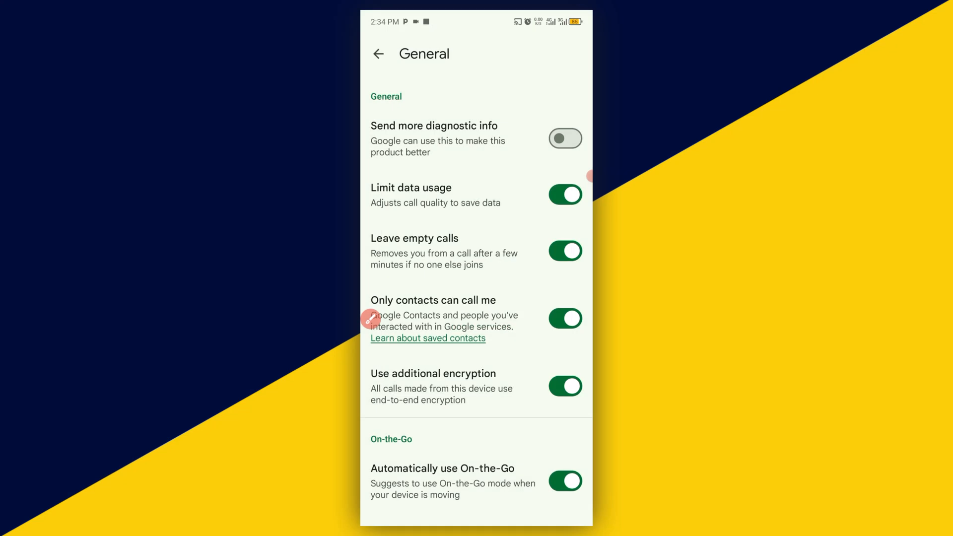